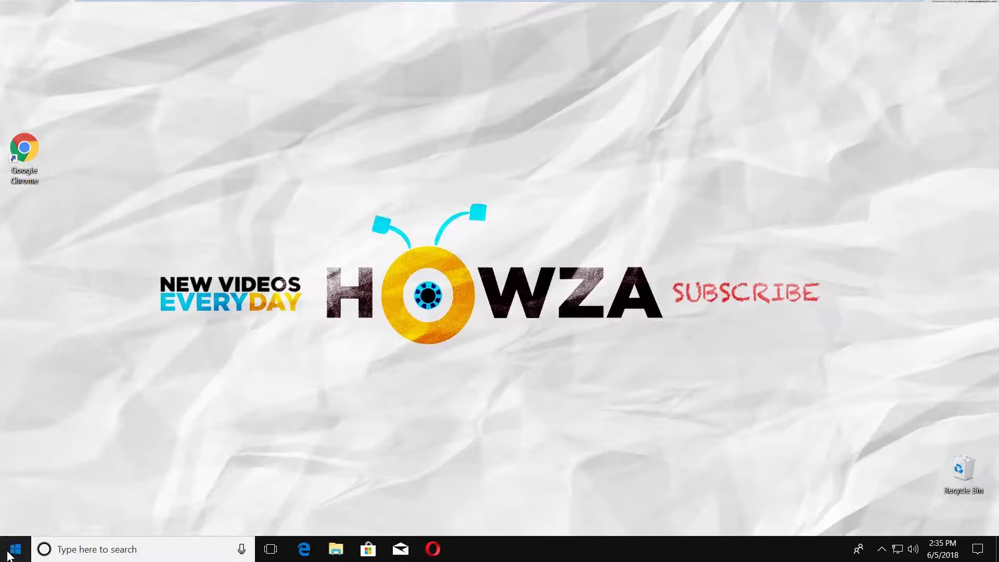
- Launch Windows Settings from the Start menu
click(13, 548)
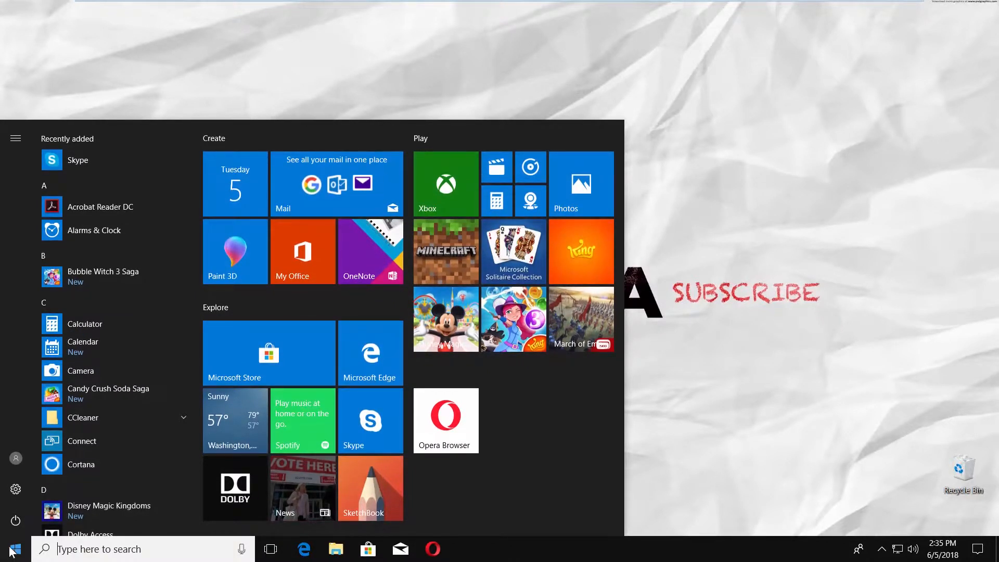
click(16, 489)
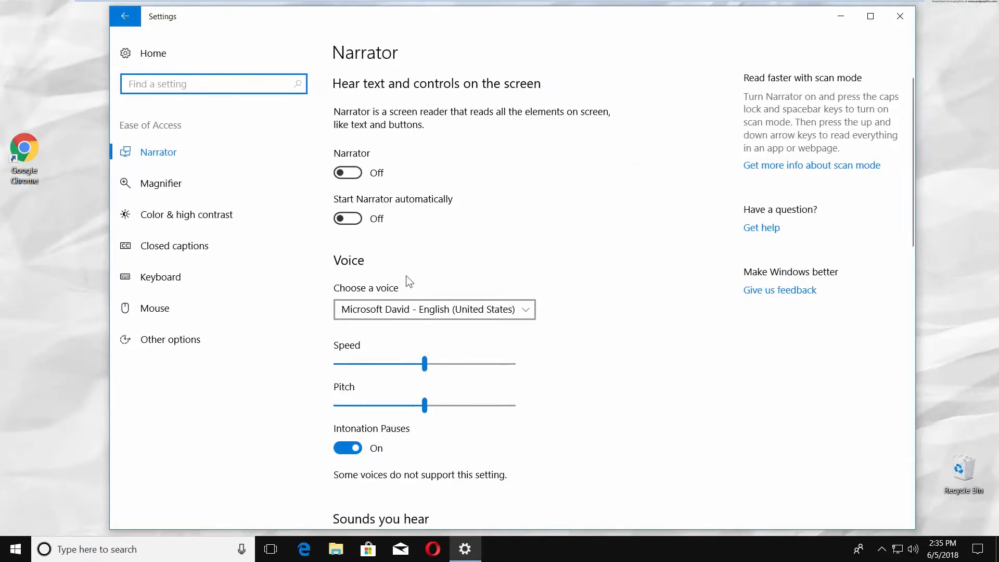
- Turn on Sticky Keys and its Shift-five-times shortcut in Ease of Access Keyboard, then close Settings
click(161, 277)
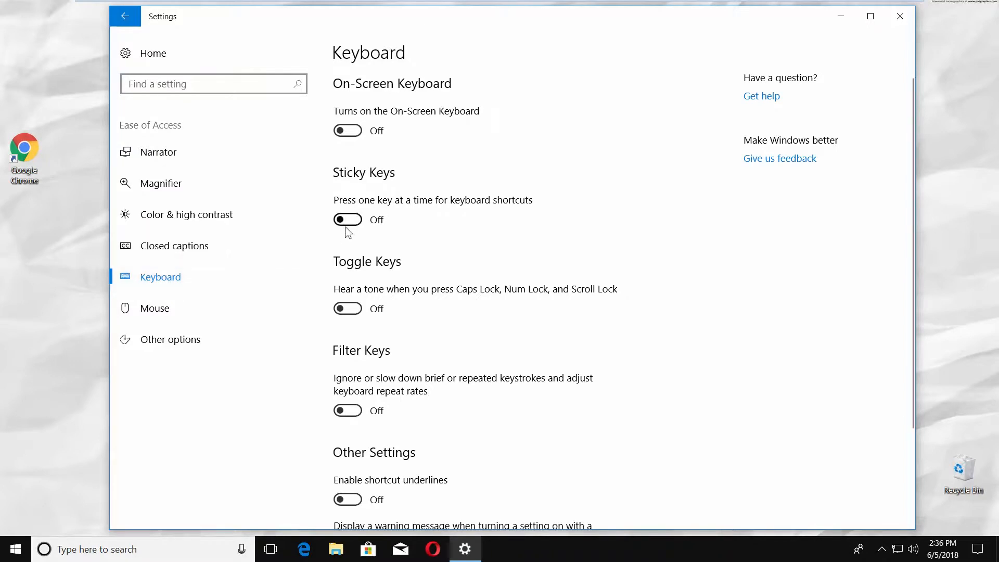
click(347, 219)
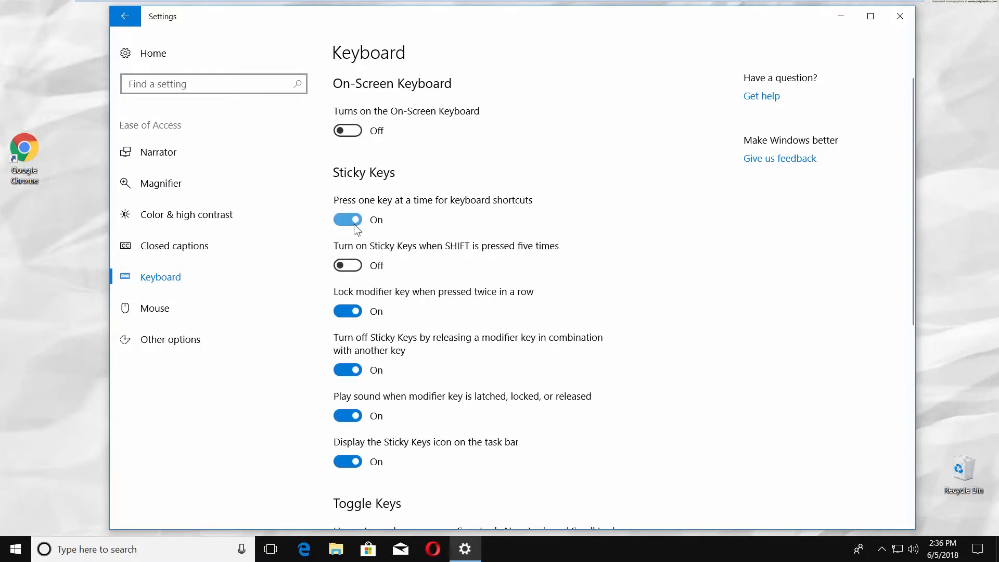
click(348, 266)
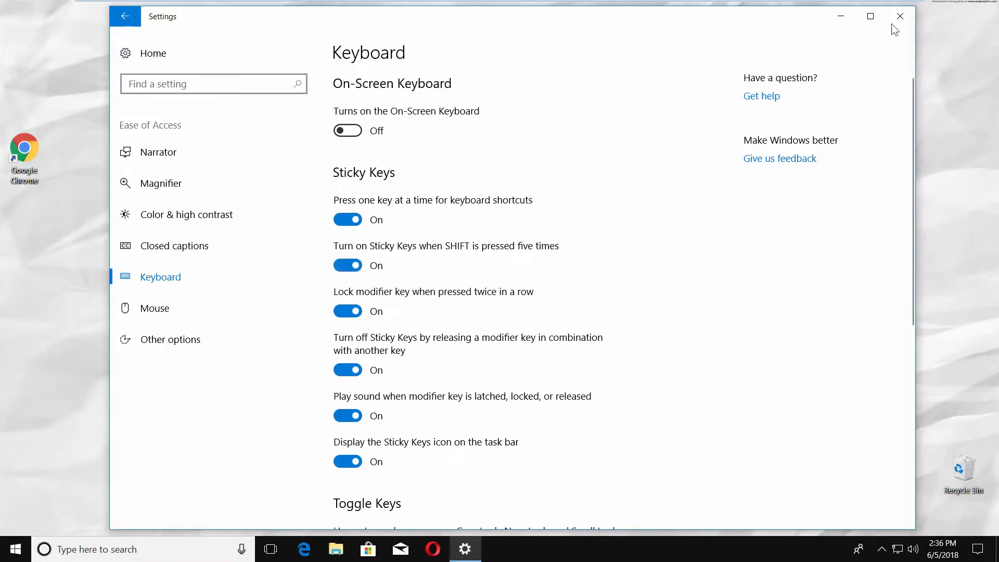
click(899, 15)
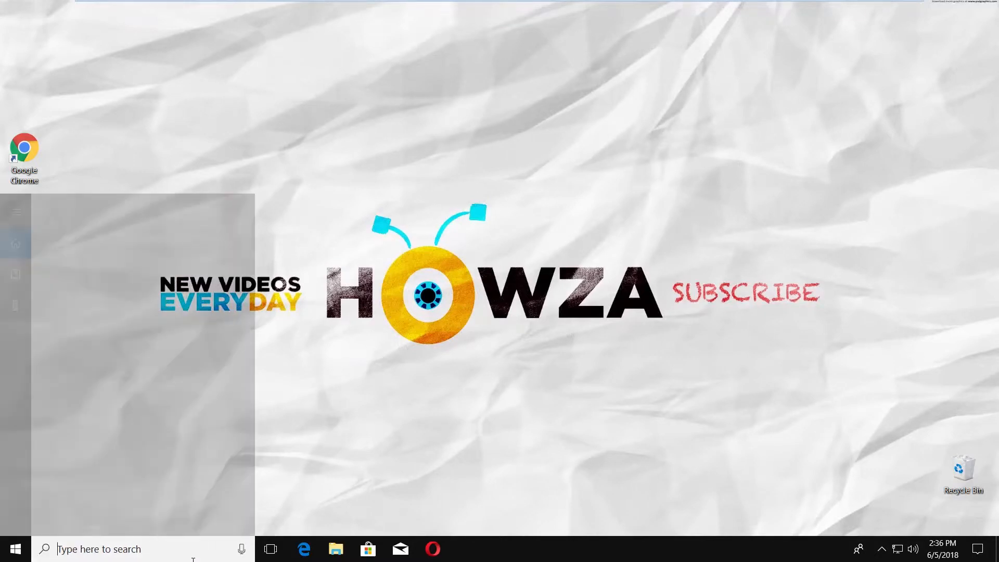
- Search 'control' to launch Control Panel and reach the Ease of Access keyboard options
text(control)
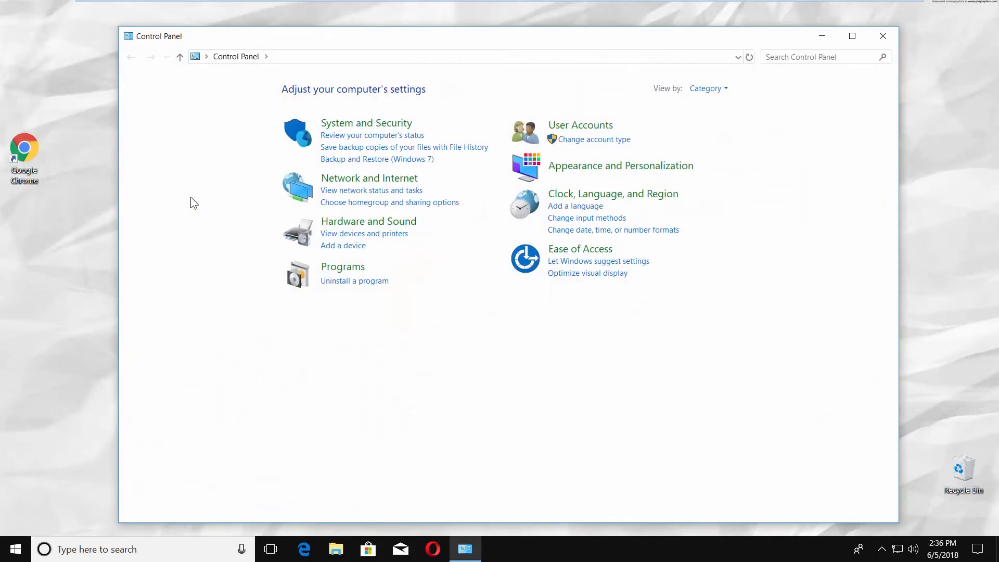
click(580, 249)
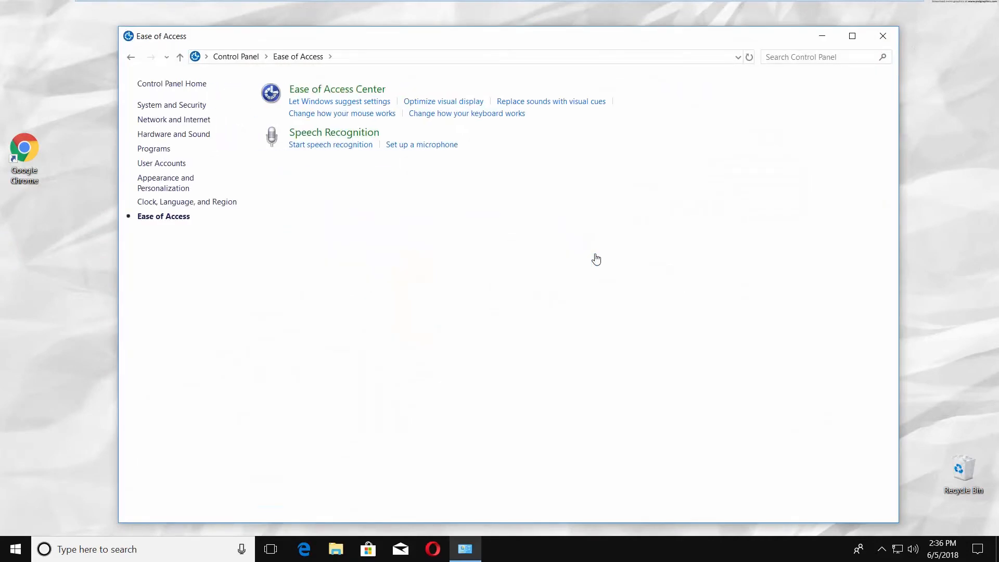
click(467, 113)
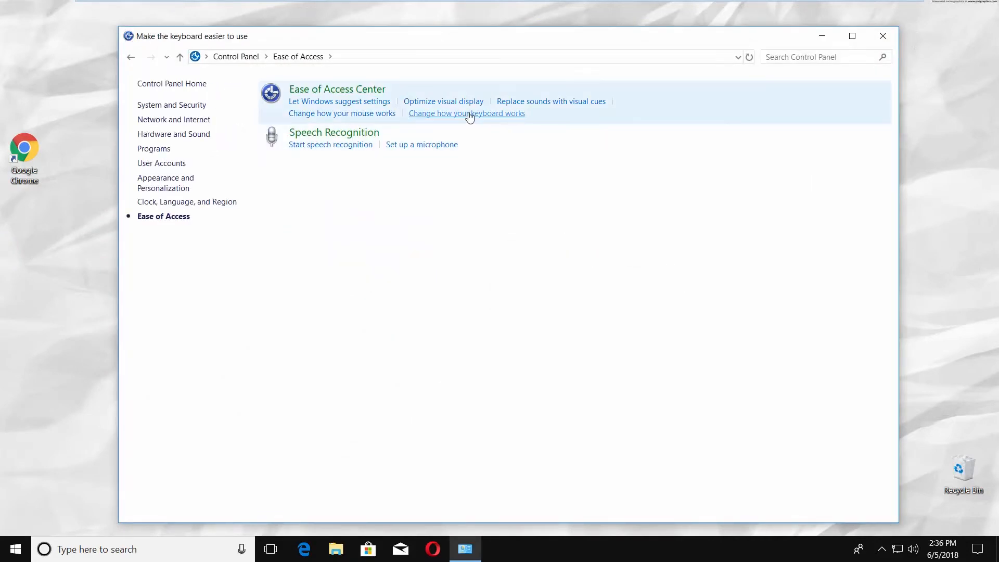
- In Set up Sticky Keys, check Sticky Keys and the Shift-five-times shortcut and confirm with OK
click(466, 112)
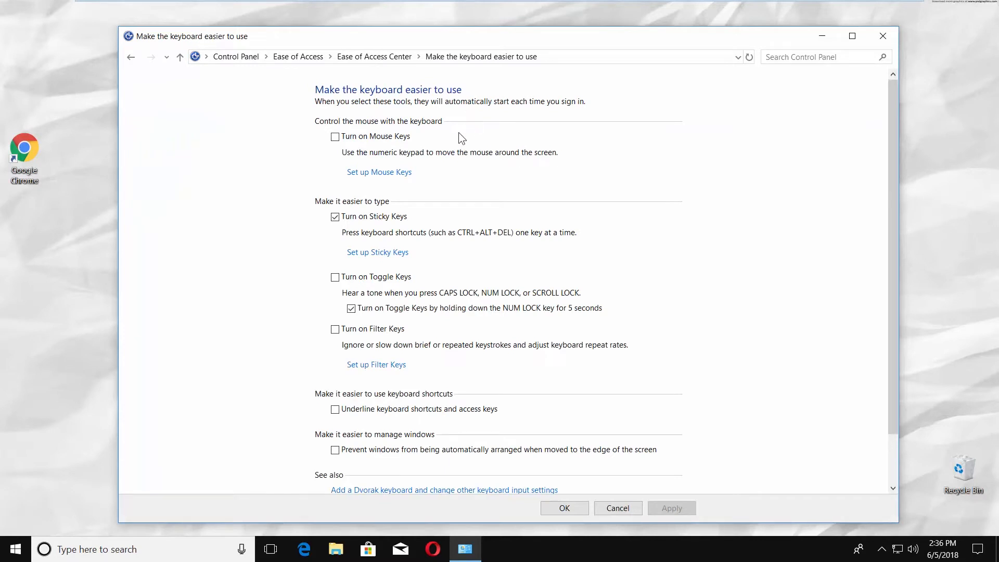
click(377, 252)
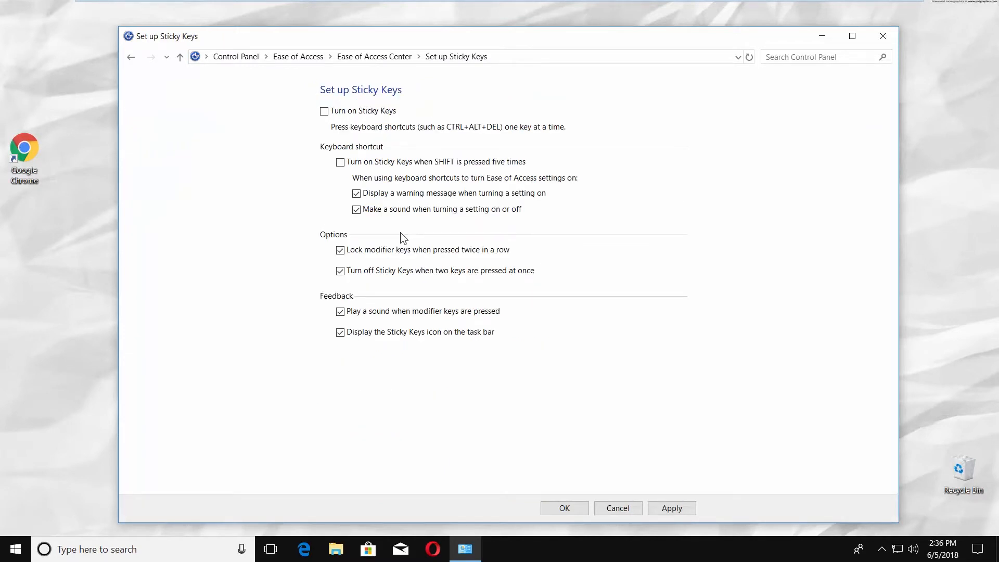
click(324, 111)
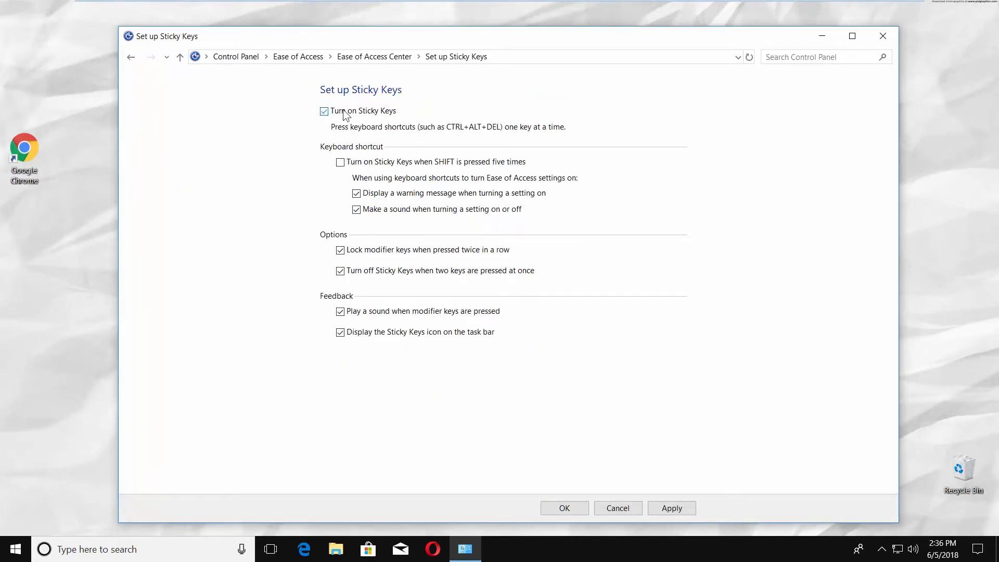
click(340, 162)
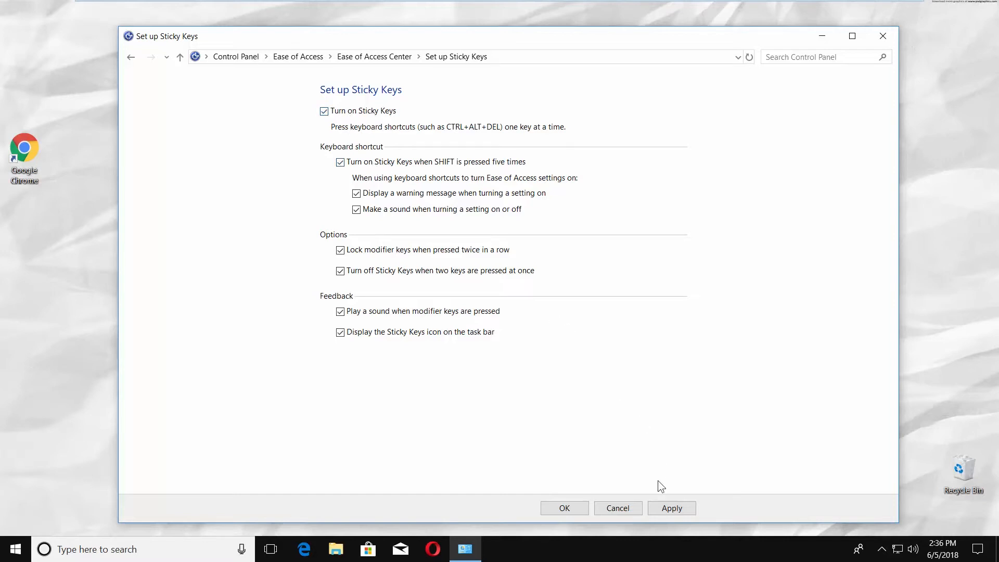
click(563, 508)
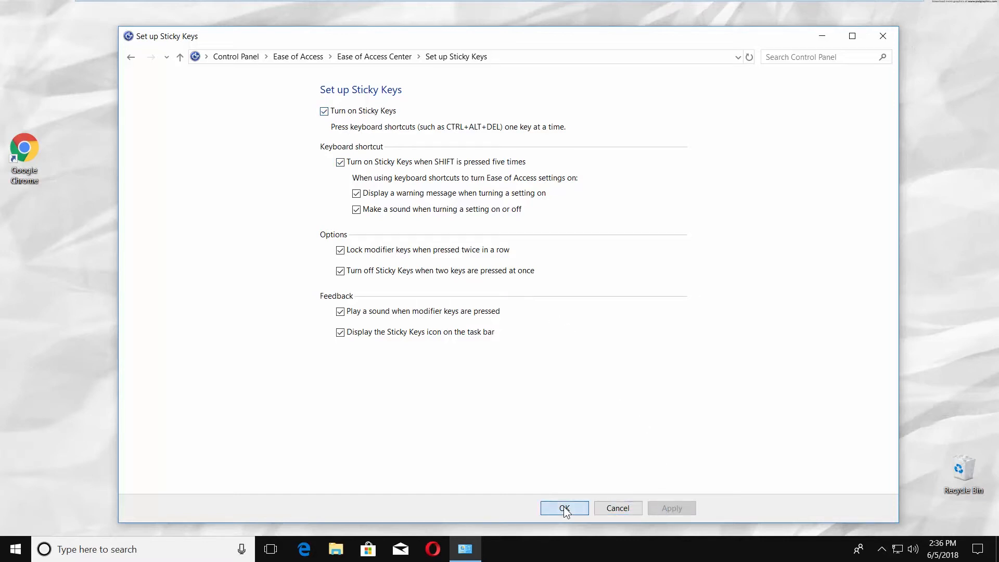